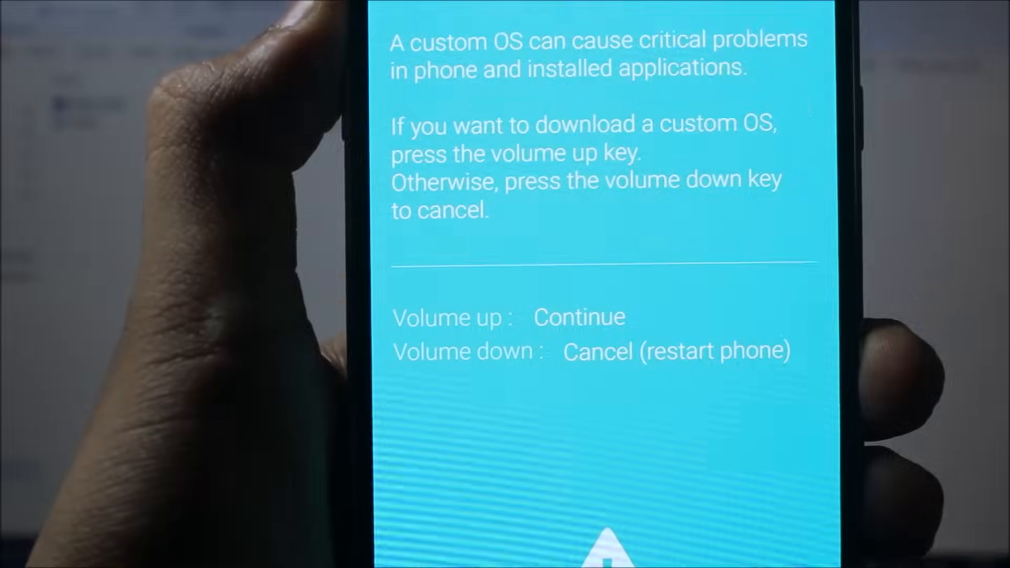
Press Volume Up on the custom OS warning to continue into Download mode
key(volume_up)
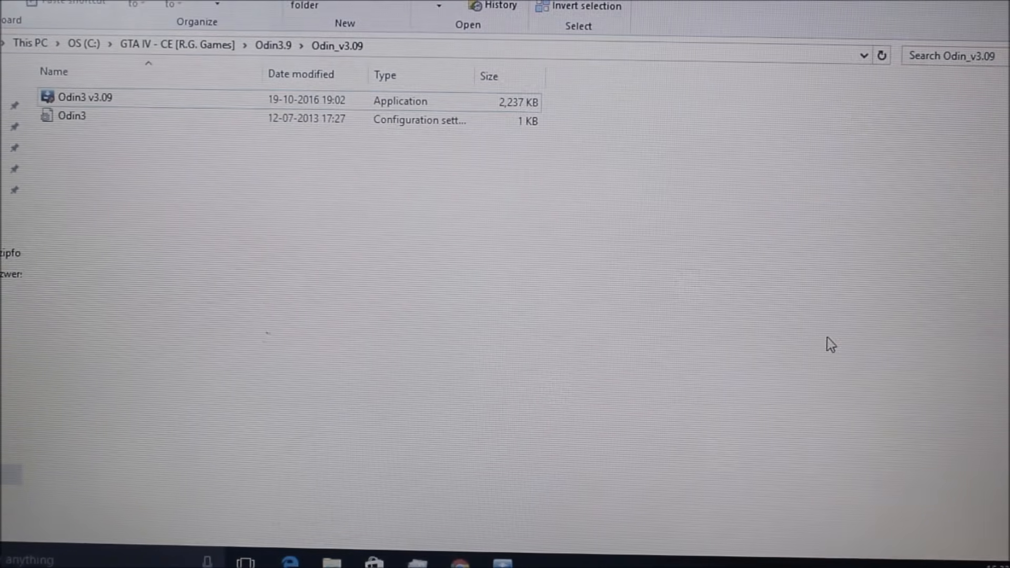
Launch Odin3 v3.09 as administrator so it detects the phone on COM6
click(84, 98)
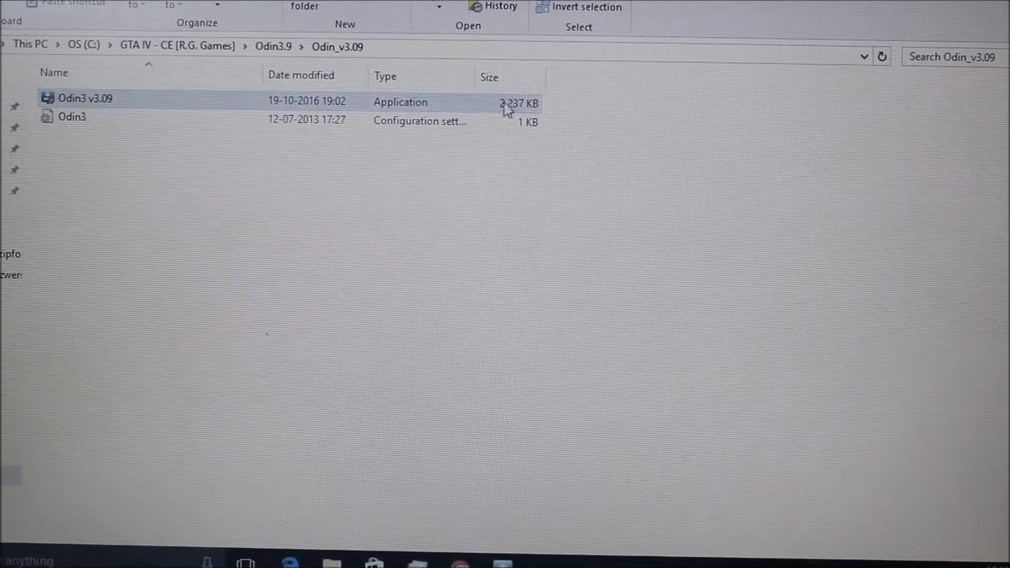
double_click(84, 99)
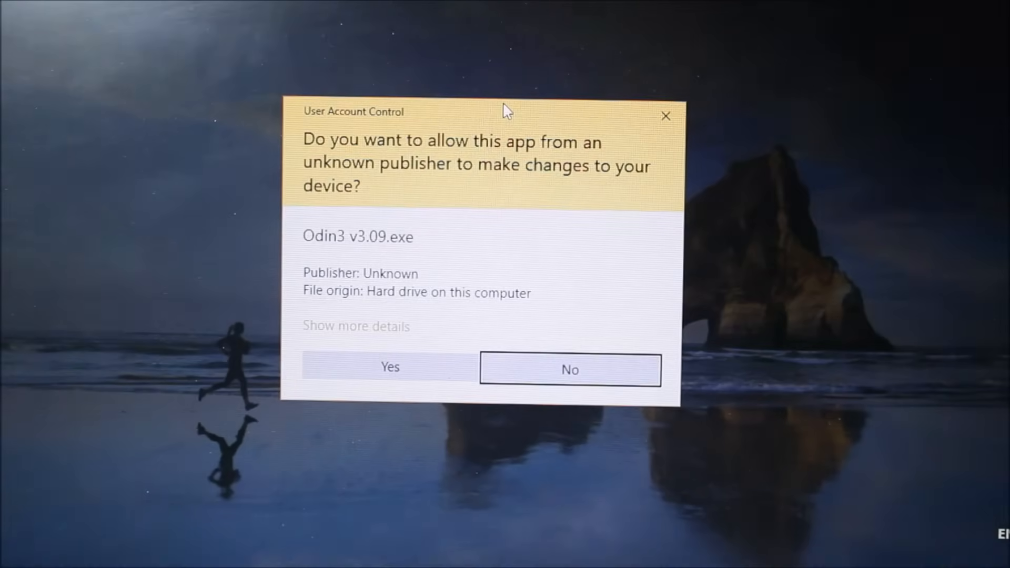
click(569, 370)
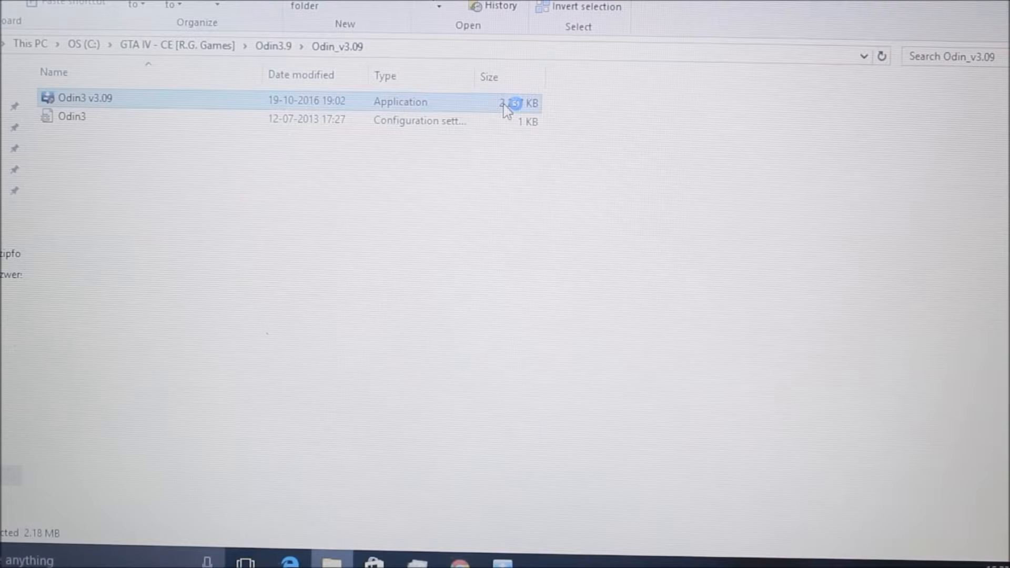
double_click(84, 97)
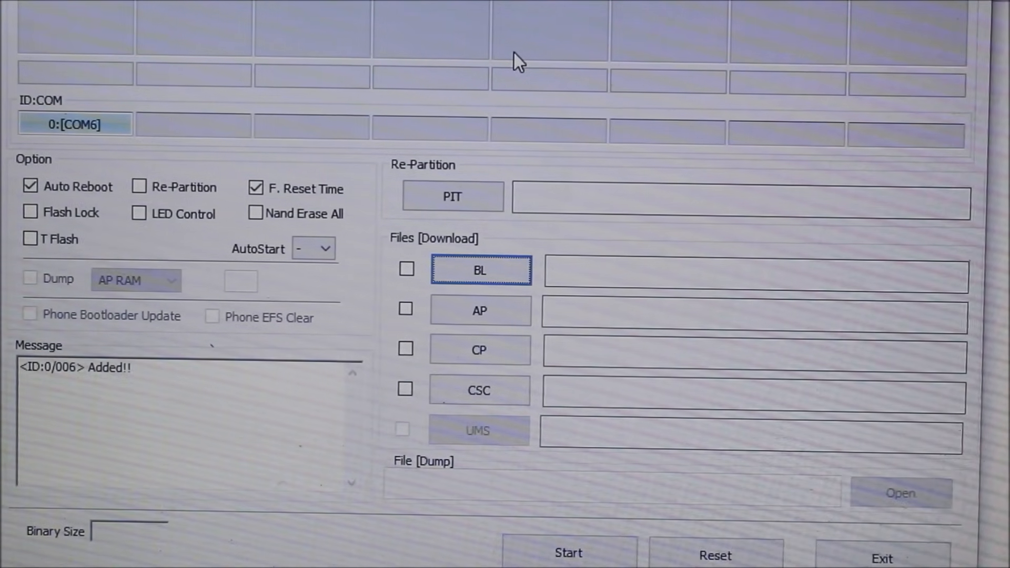
mouse_move(161, 132)
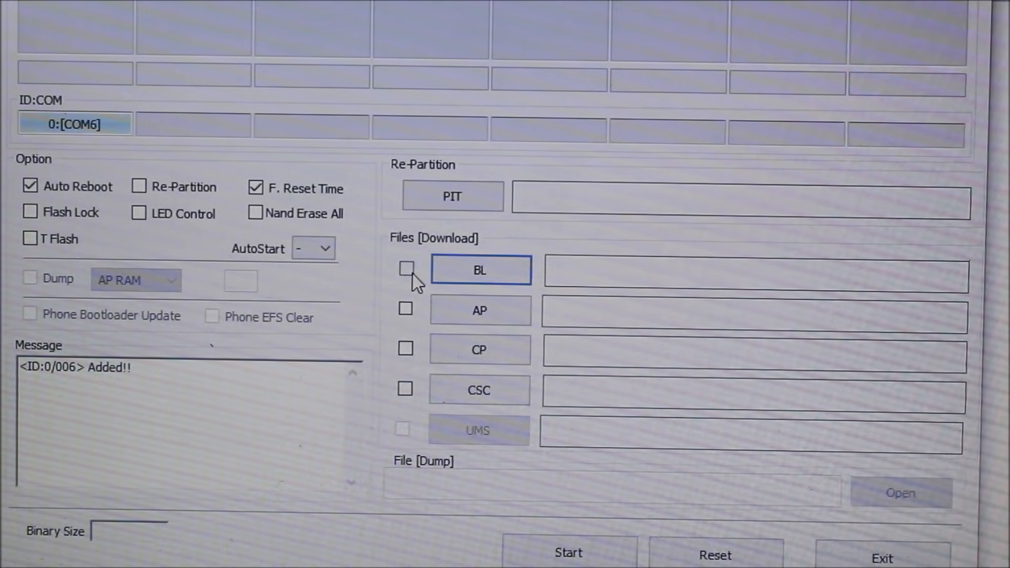
Enable the BL, AP, CP and CSC slots and load the matching J710 .tar archives
click(405, 308)
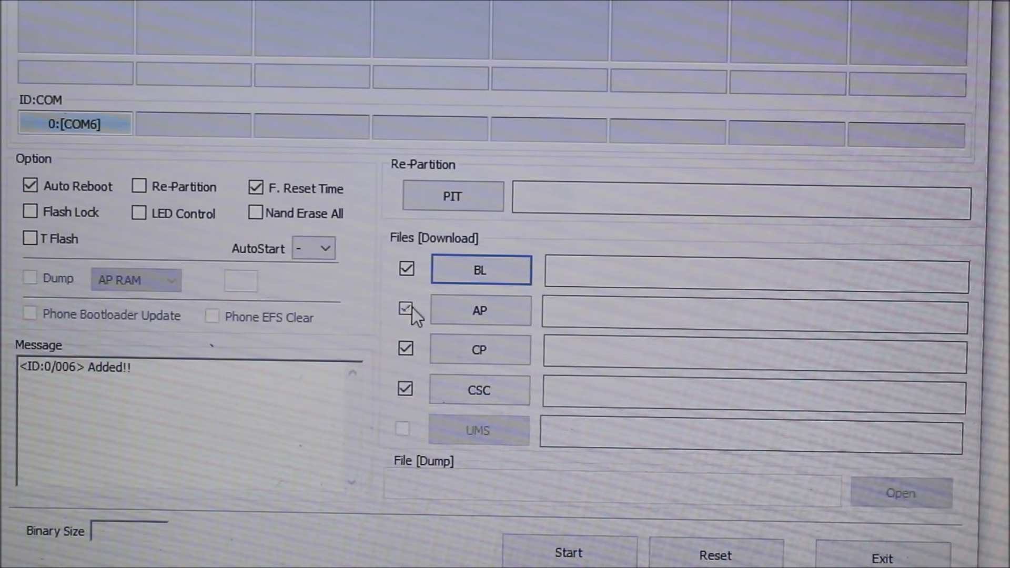
click(479, 310)
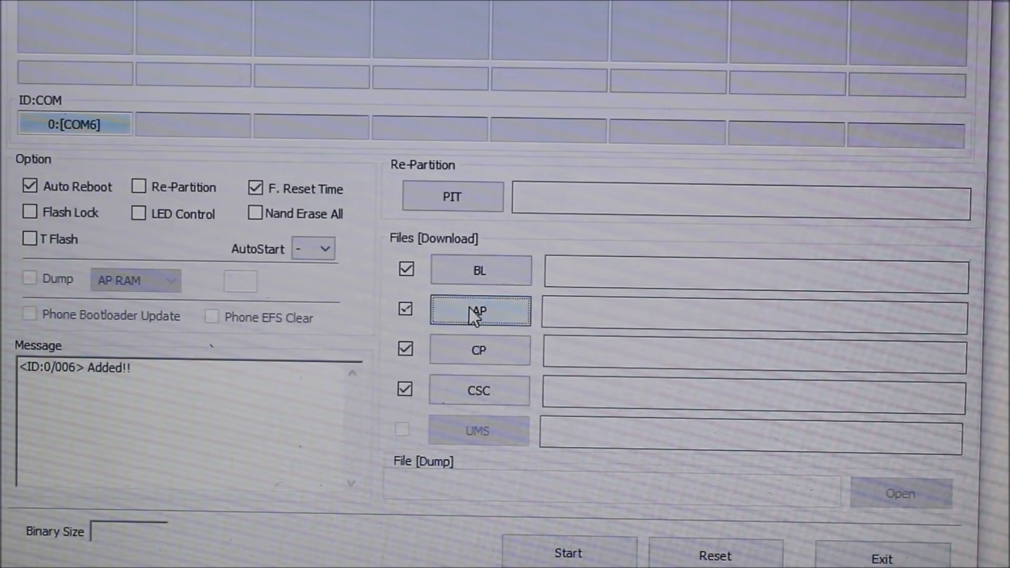
click(479, 310)
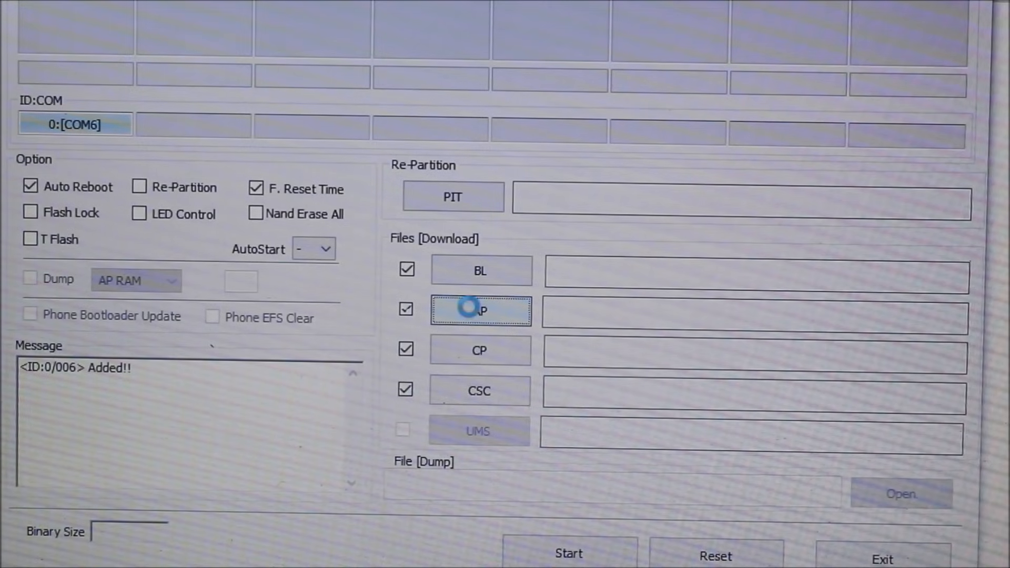
click(480, 310)
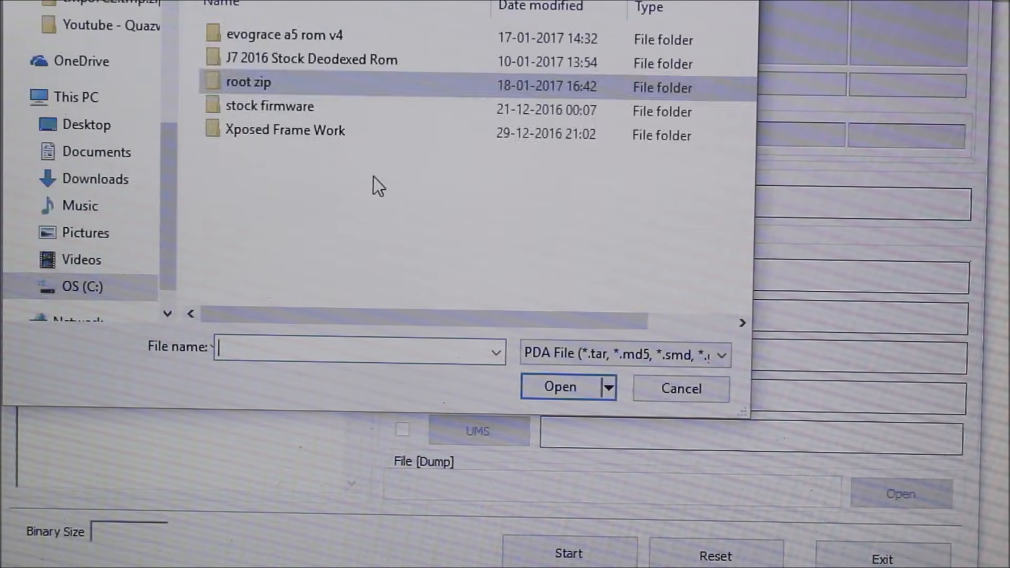
double_click(248, 82)
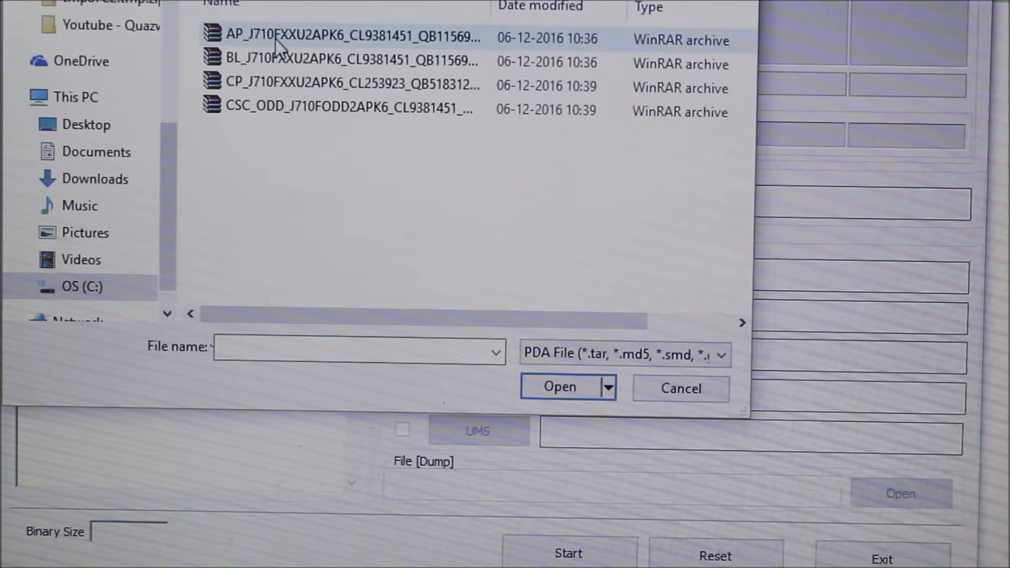
click(557, 387)
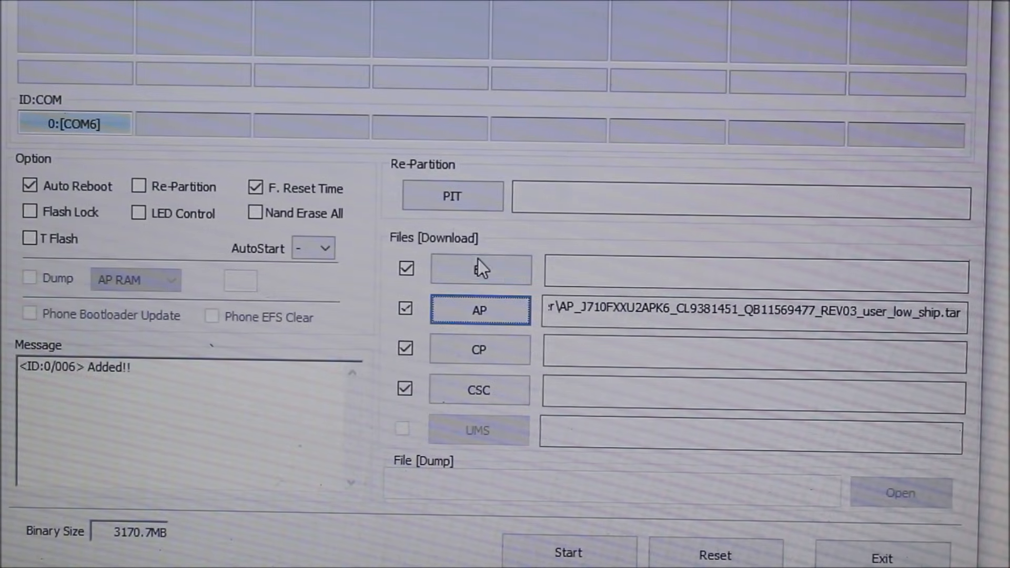
click(479, 269)
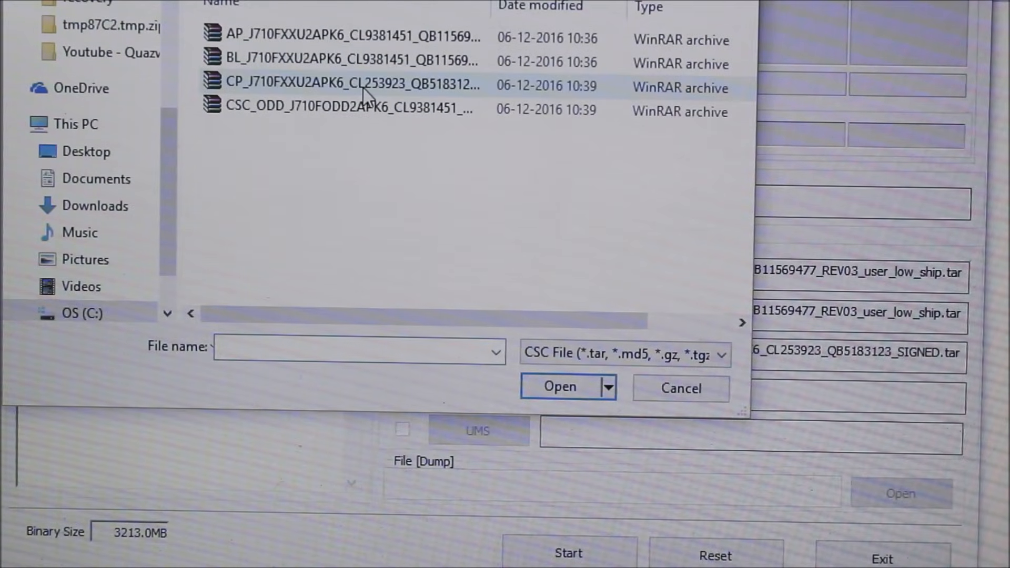
click(559, 386)
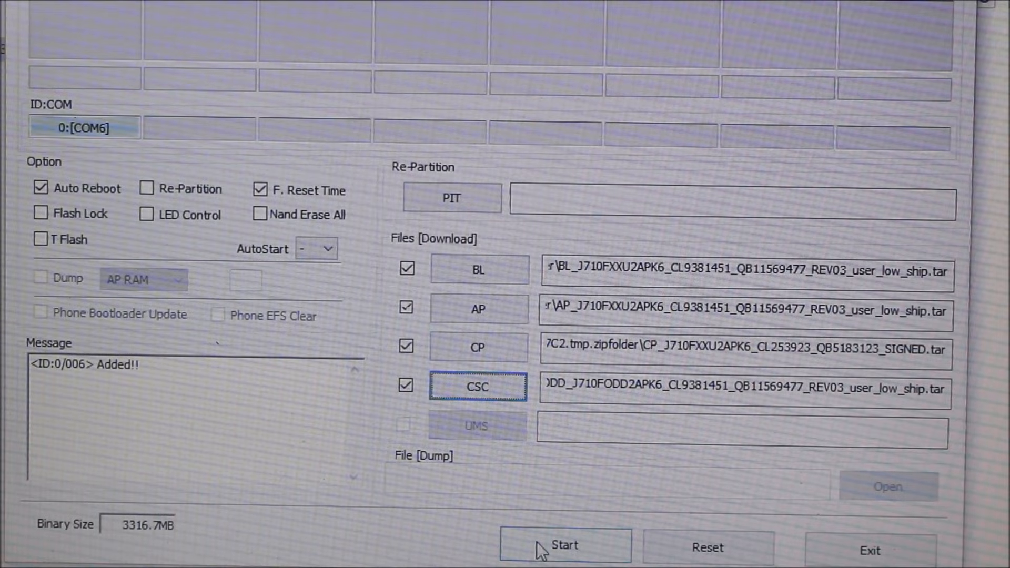
click(563, 545)
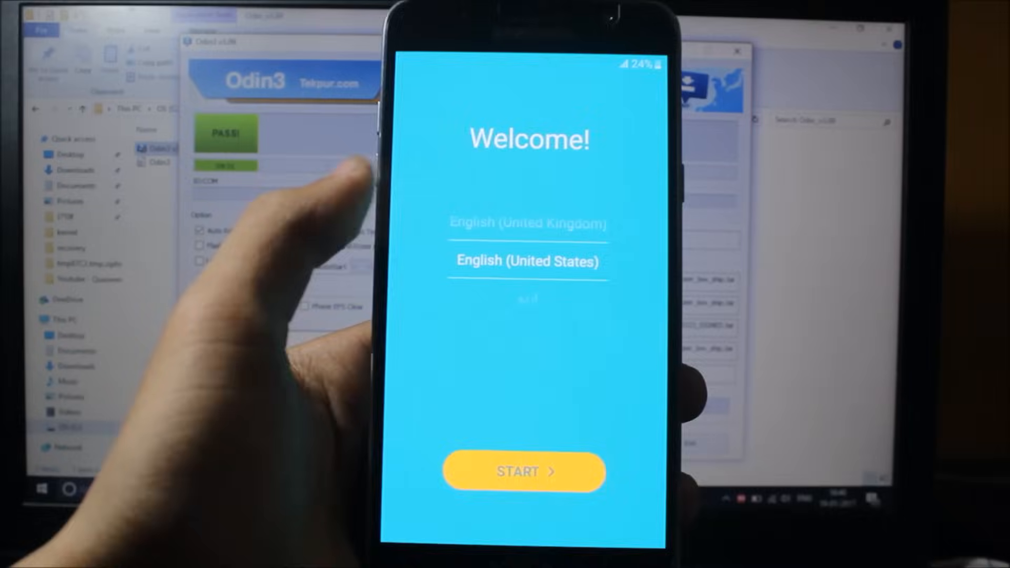
Start setup, dismiss the unauthorized reset notice, turn Wi-Fi off and continue
click(523, 471)
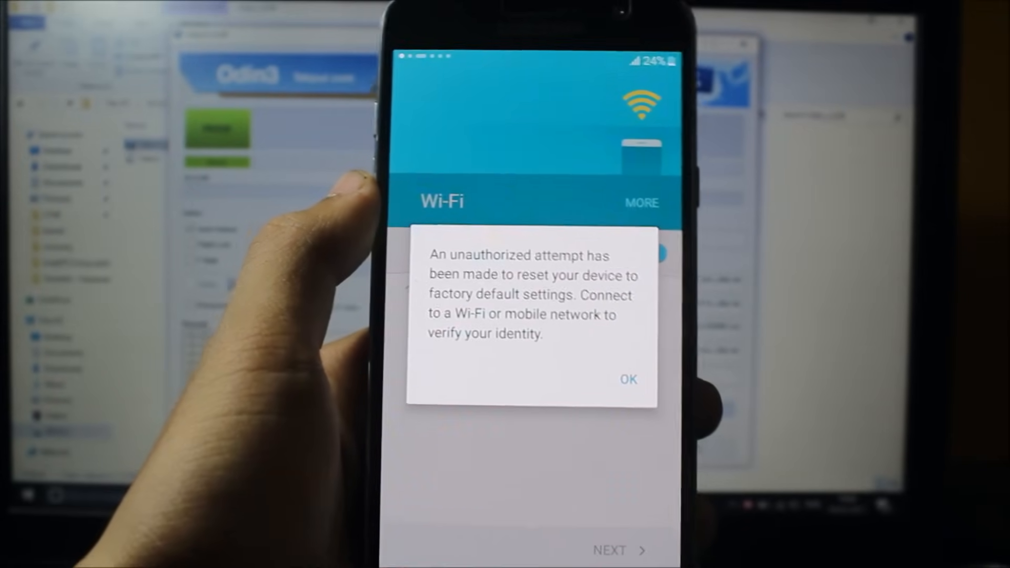
click(628, 379)
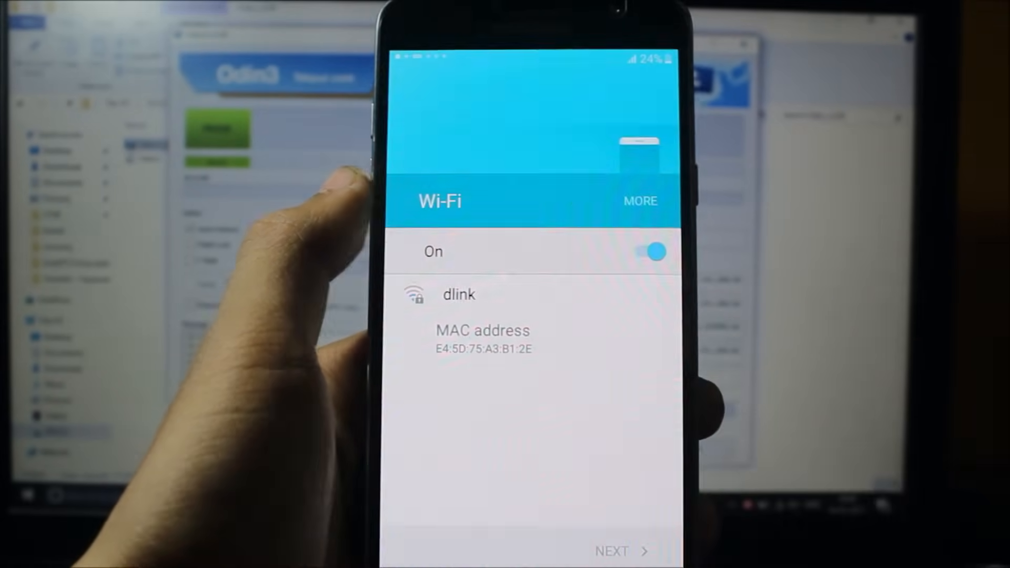
click(652, 252)
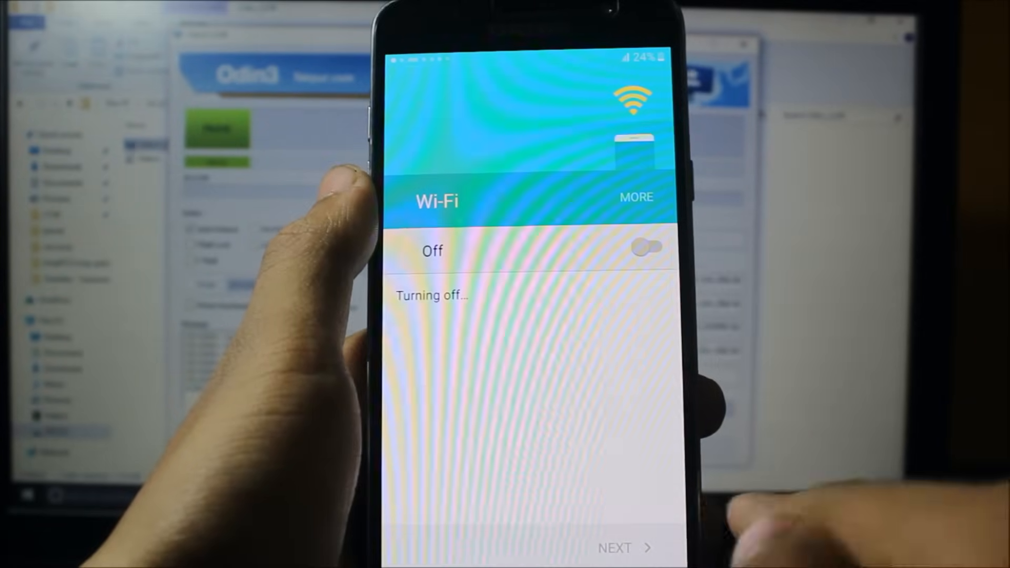
click(646, 249)
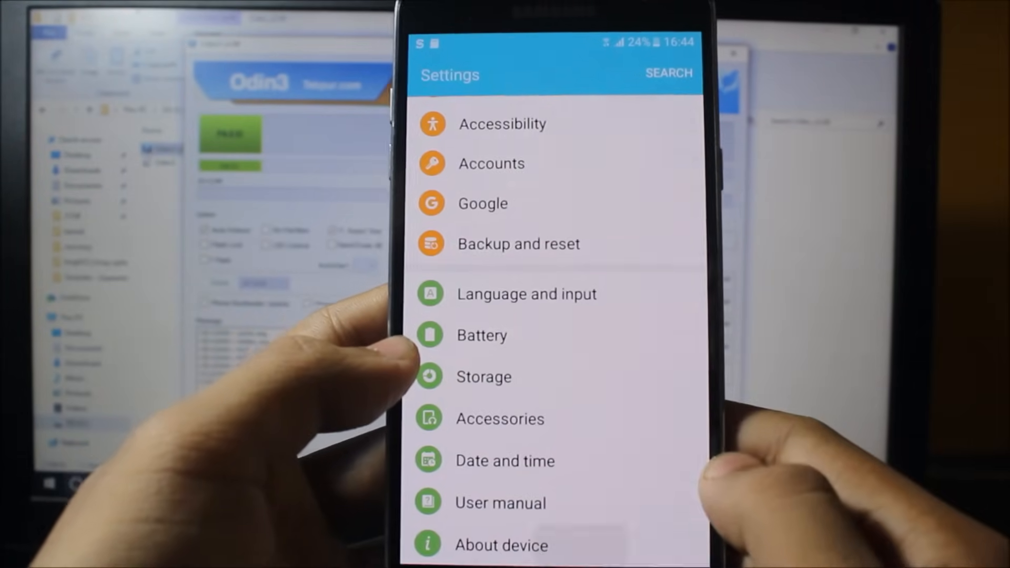
Tap Build number to unlock Developer options, then switch on and confirm OEM unlock
click(500, 545)
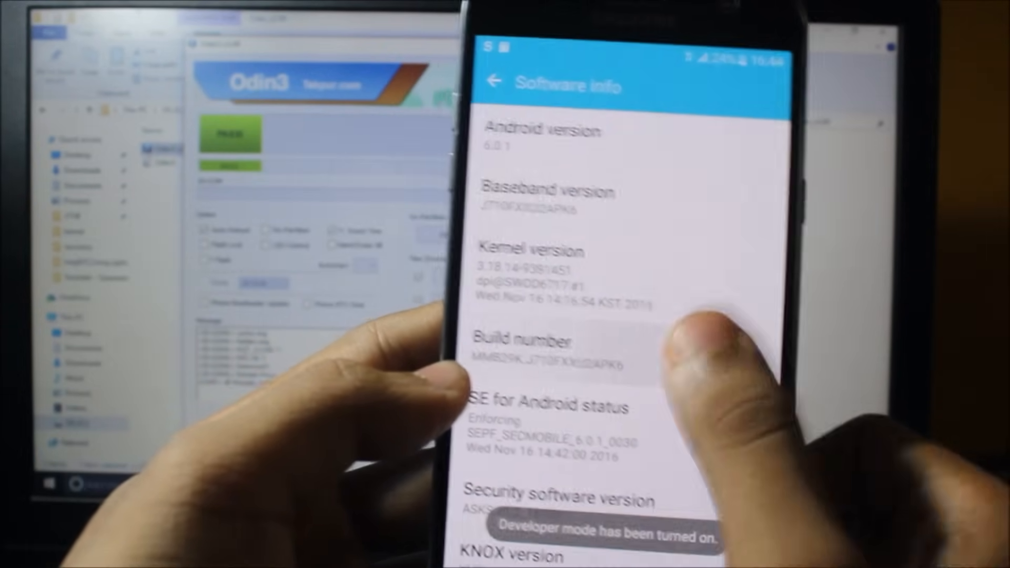
click(494, 82)
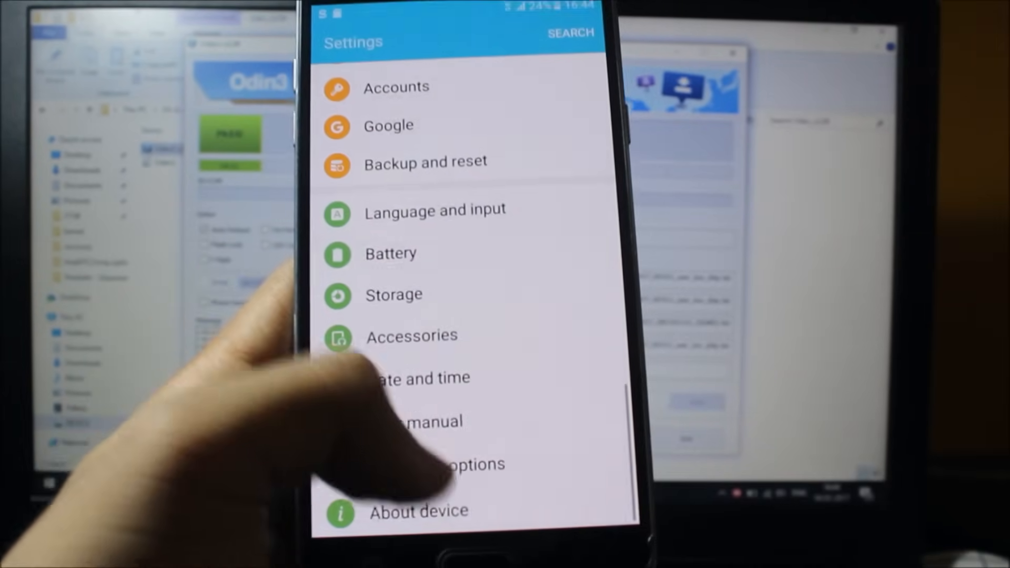
click(438, 464)
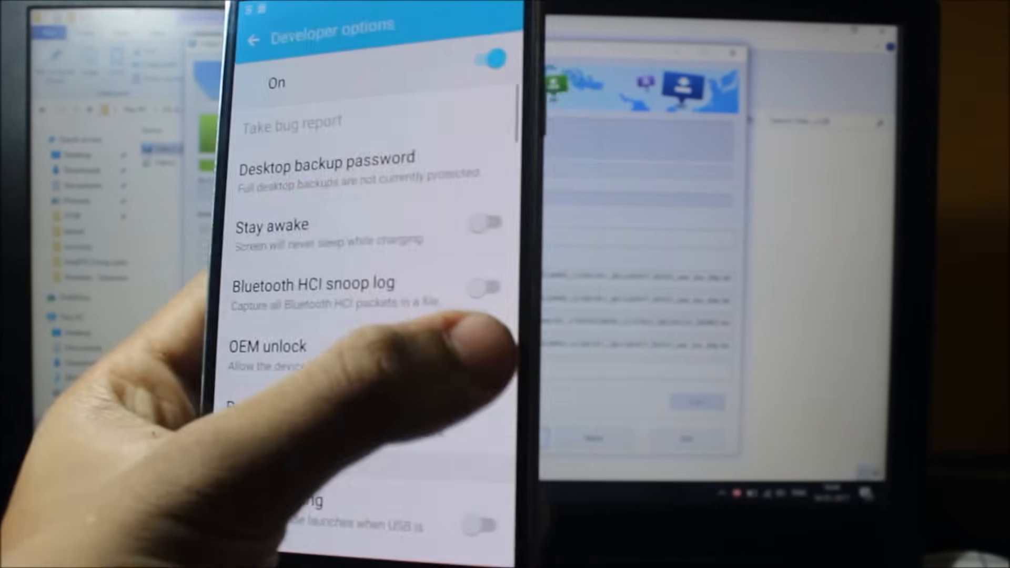
click(270, 348)
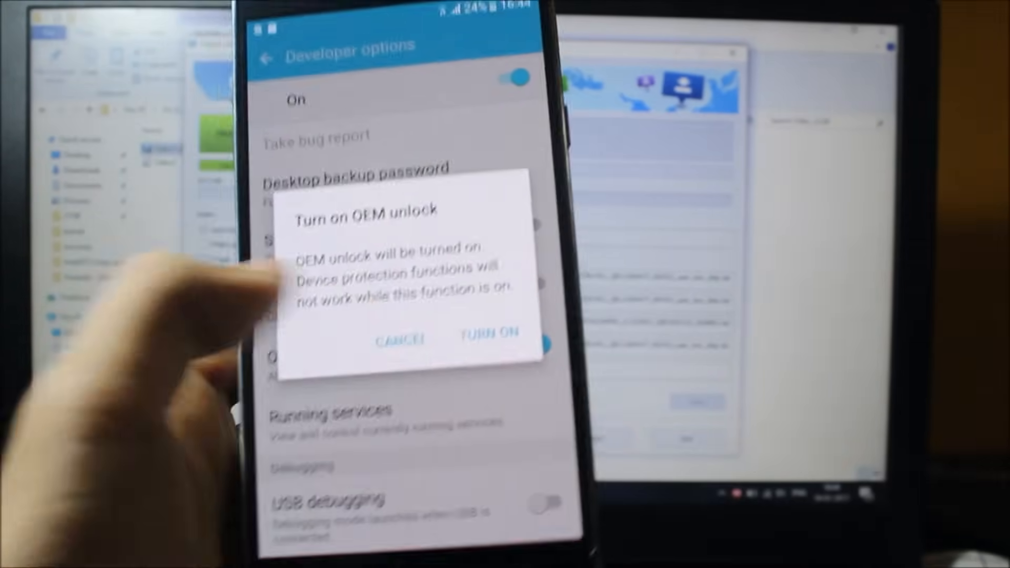
click(489, 335)
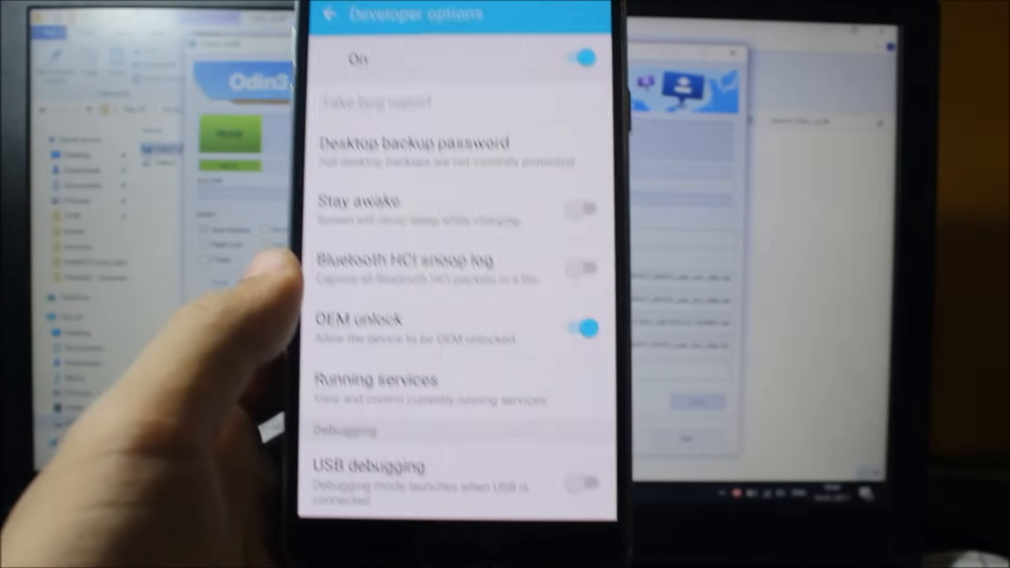